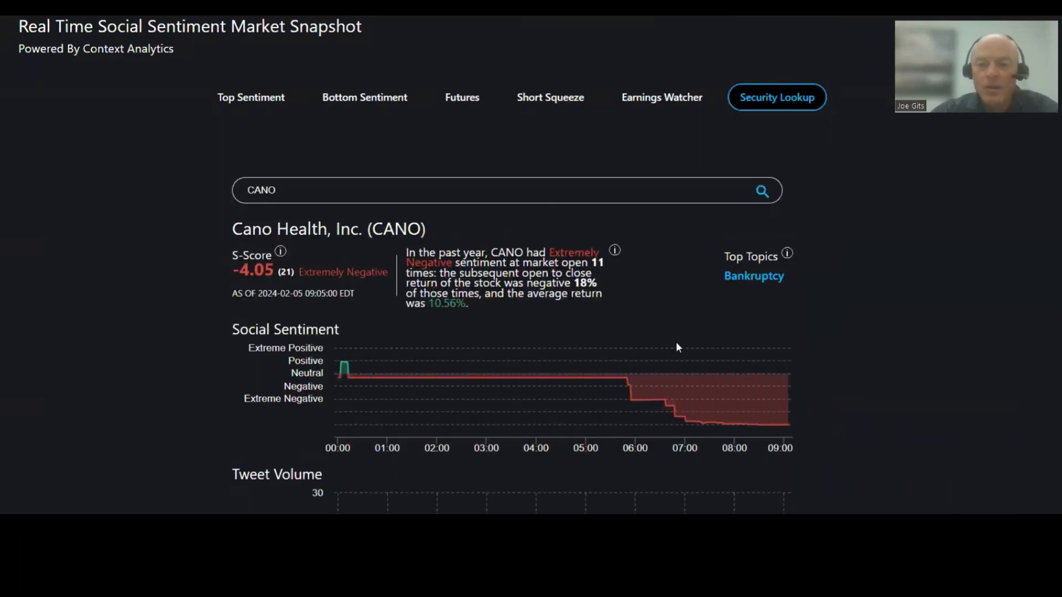
mouse_move(559, 348)
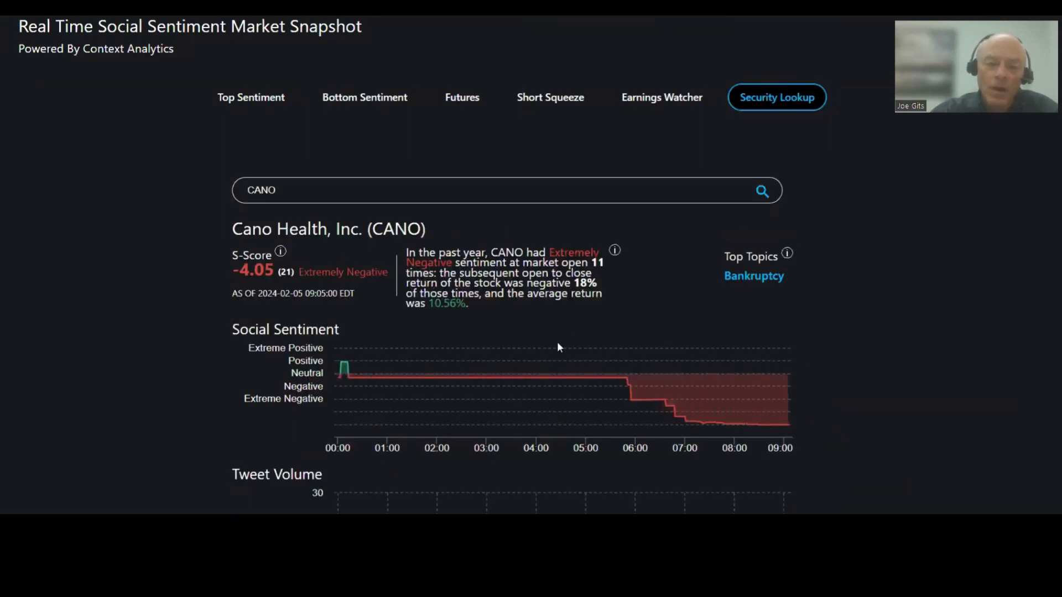
mouse_move(500, 285)
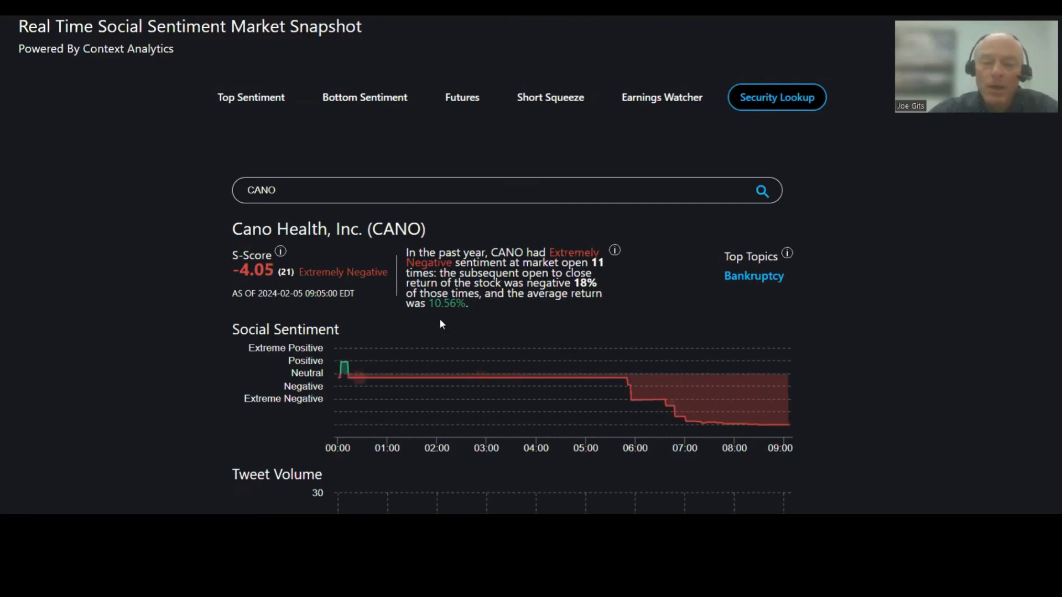
mouse_move(573, 311)
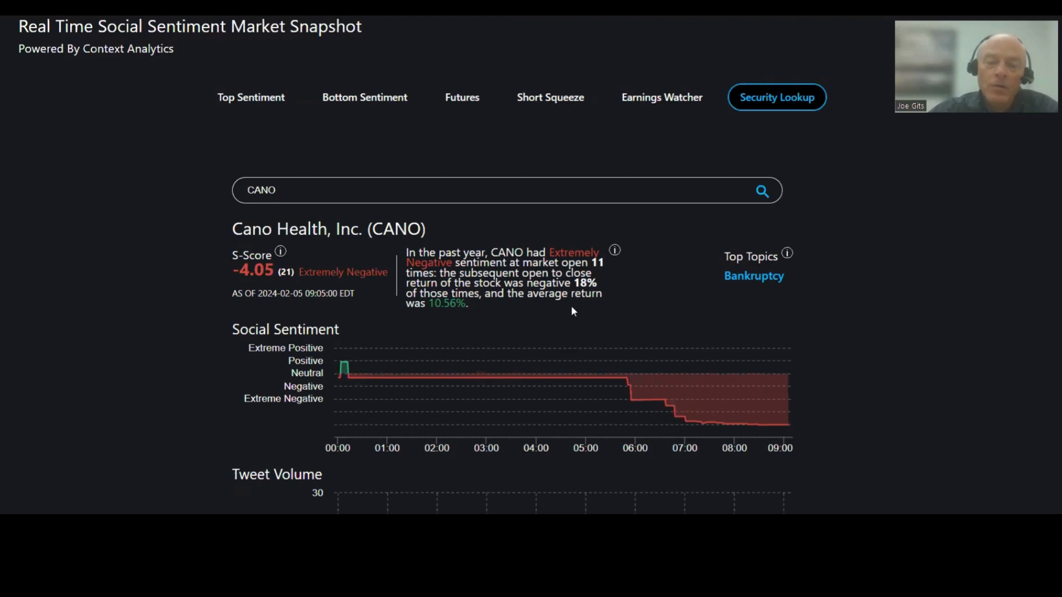
mouse_move(413, 333)
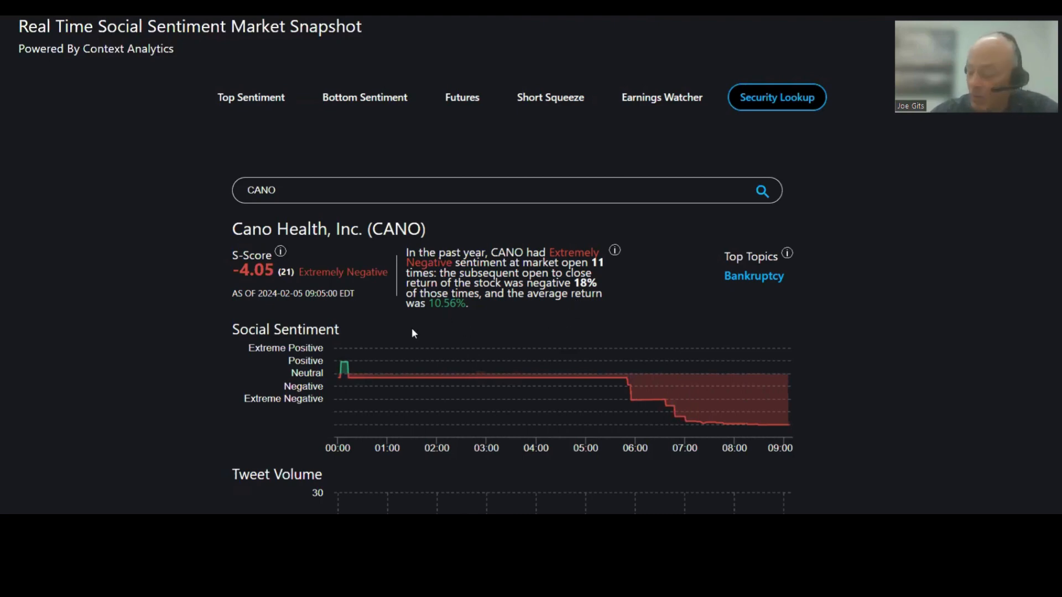
- View Air Products and Chemicals (APD) sentiment details, then return to the Bottom Sentiment list
click(365, 97)
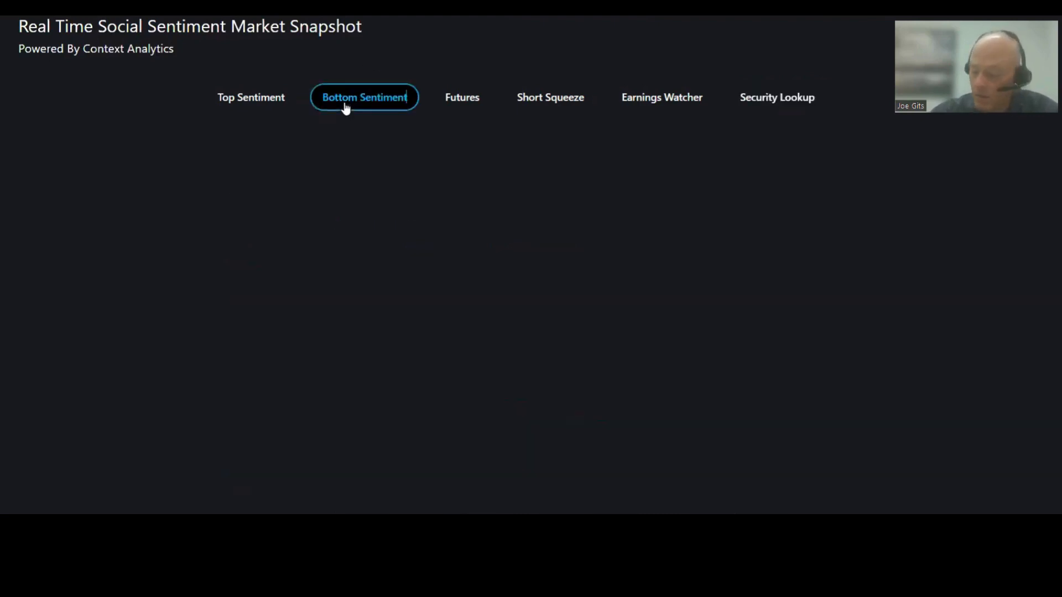
click(777, 97)
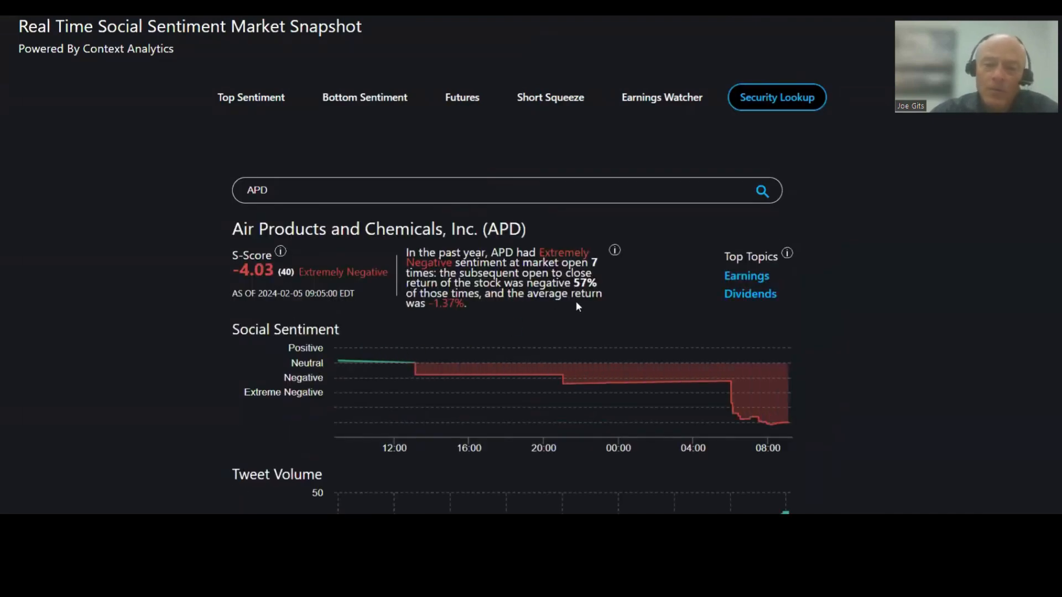
mouse_move(566, 320)
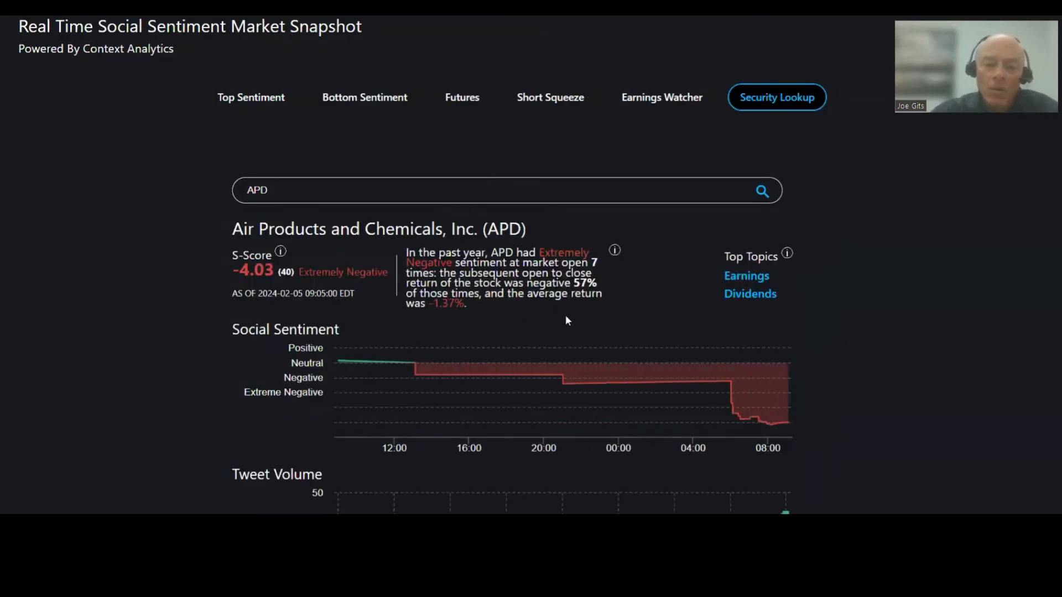
mouse_move(627, 359)
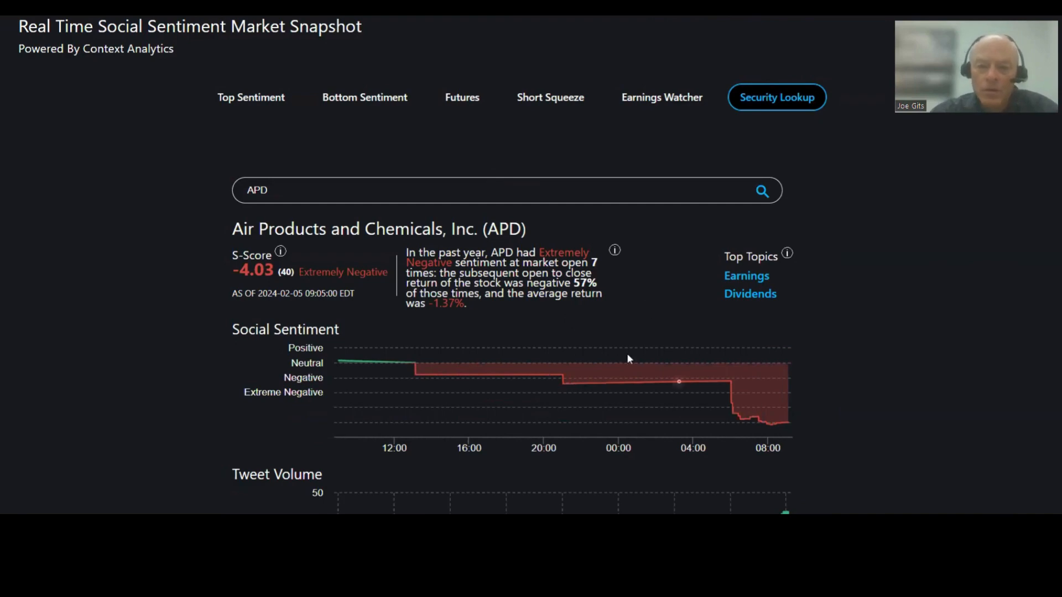
click(364, 97)
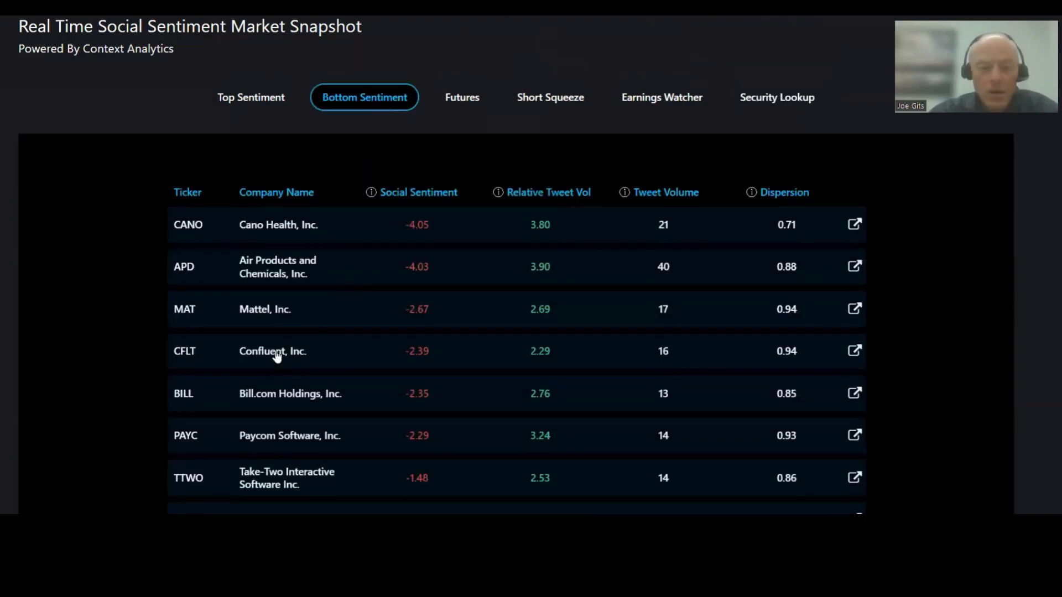
- Open Confluent, Inc. (CFLT) sentiment details from the Bottom Sentiment table
click(854, 350)
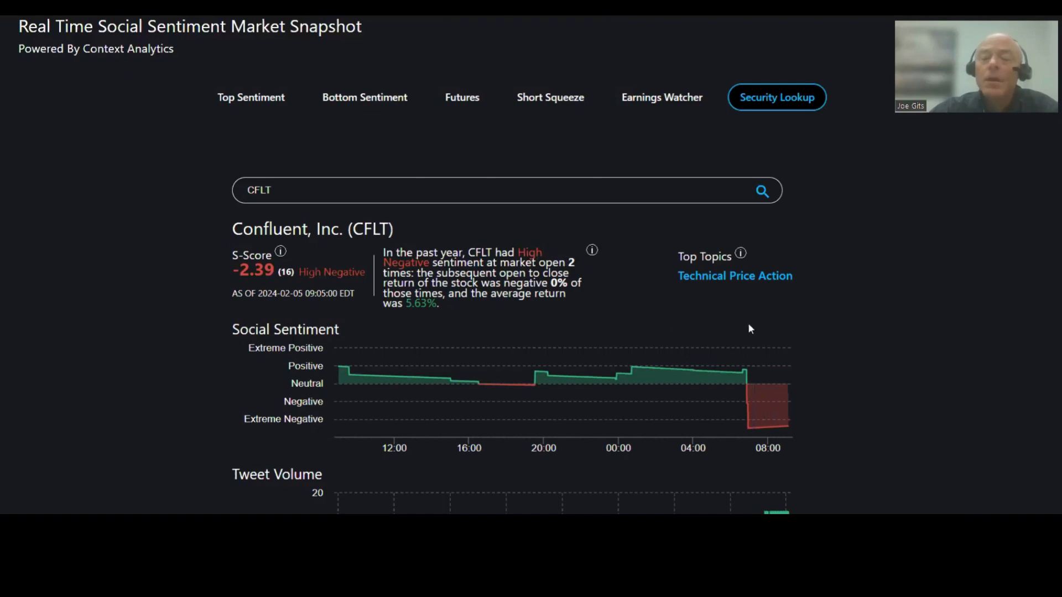
mouse_move(514, 383)
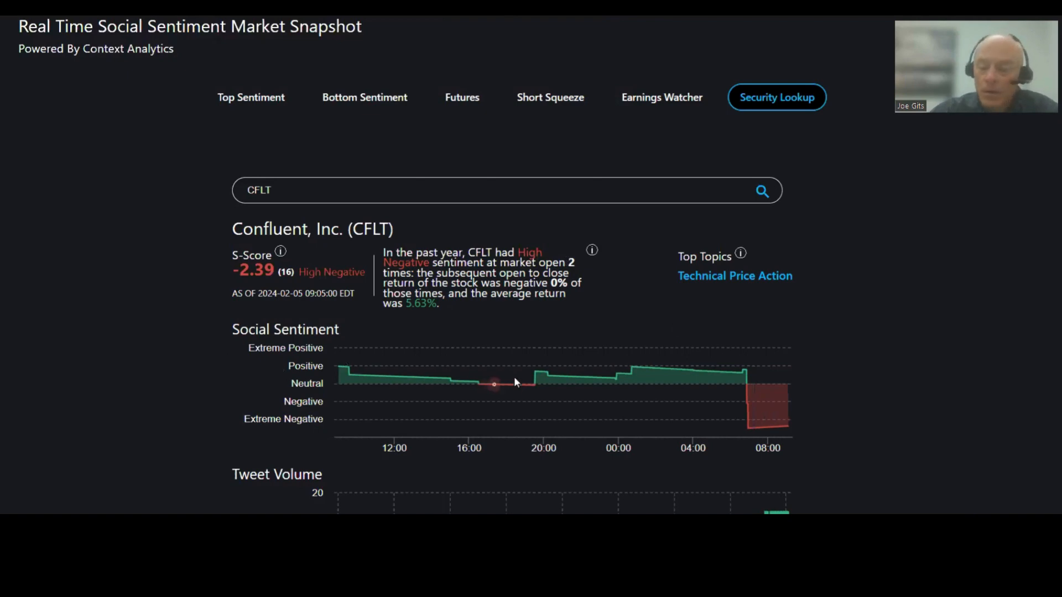
mouse_move(382, 107)
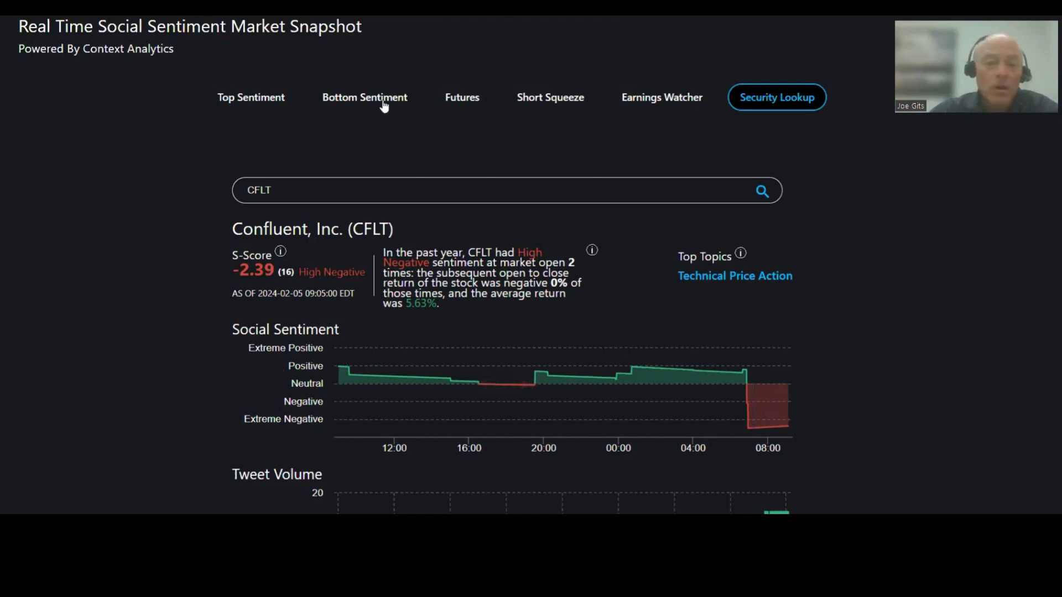
- Return to the Bottom Sentiment list and bring up Mattel (MAT) sentiment and tweet volume details
click(364, 97)
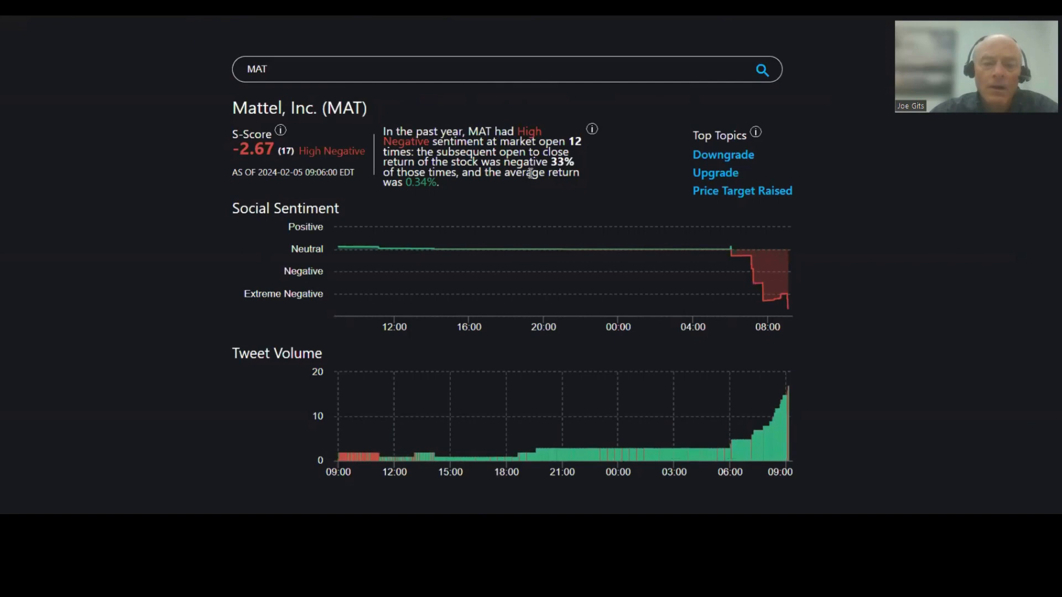
mouse_move(564, 198)
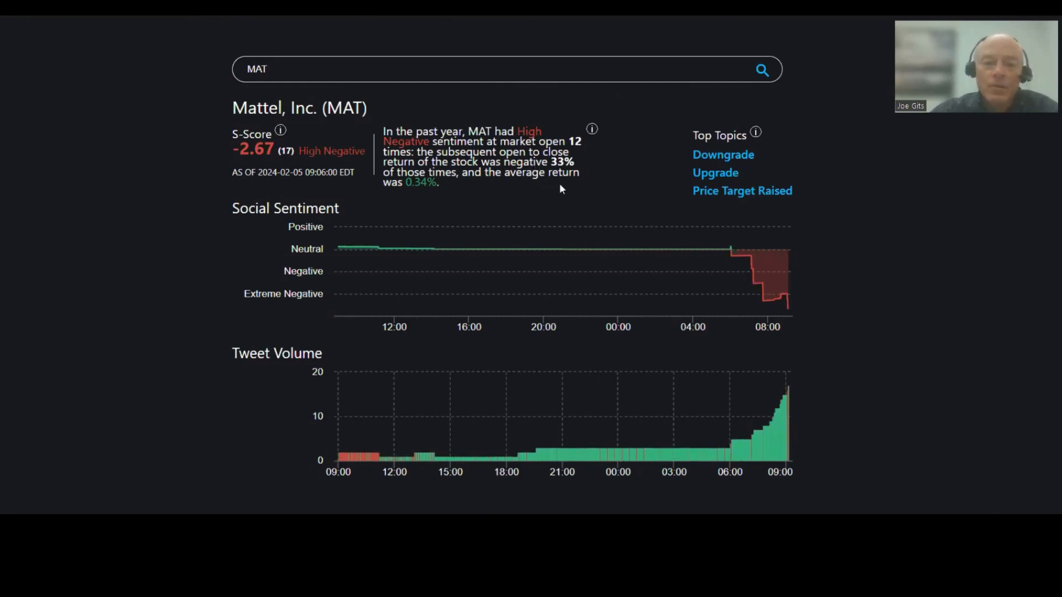
mouse_move(513, 218)
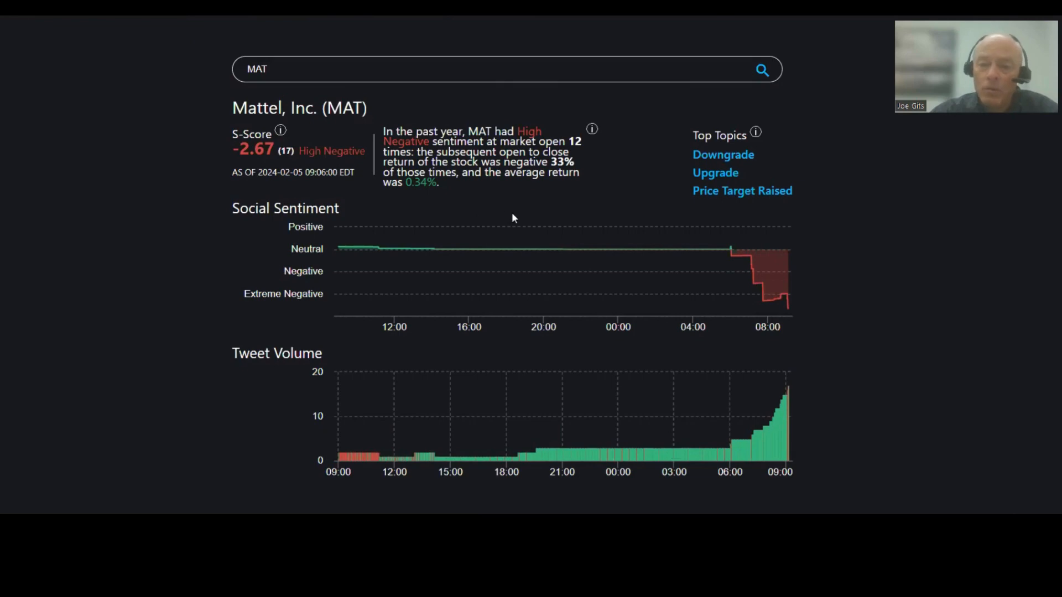
mouse_move(755, 197)
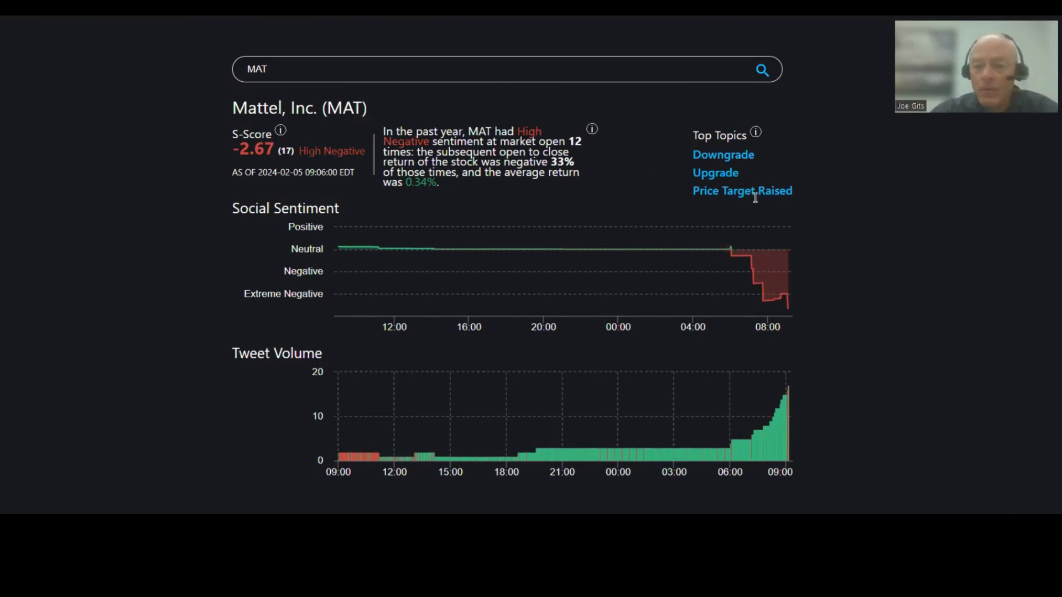
scroll(up, 3)
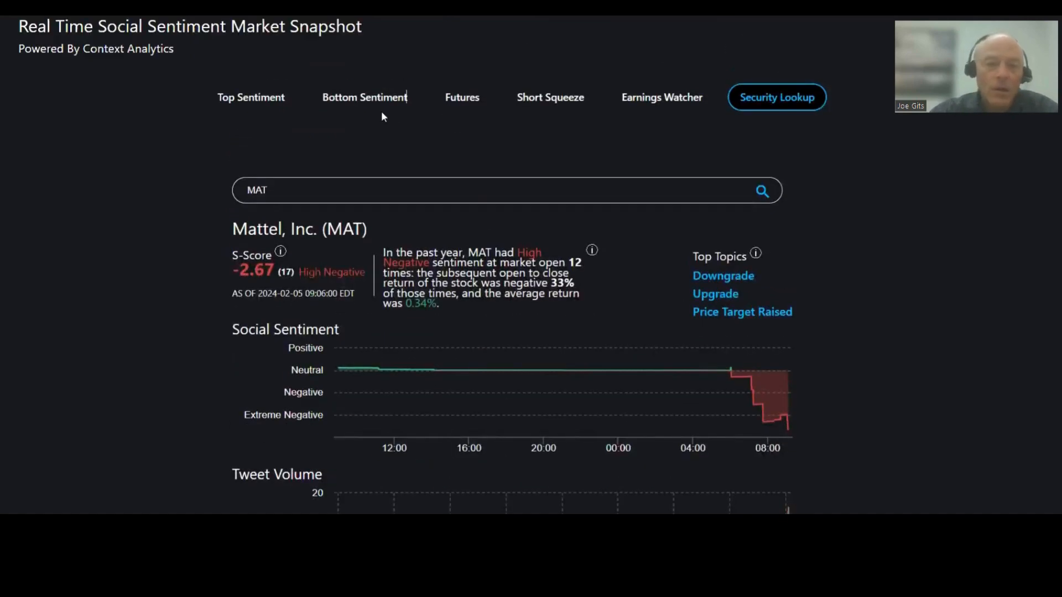
- Finish reviewing the Bottom Sentiment table and switch to the Futures sentiment list
click(364, 97)
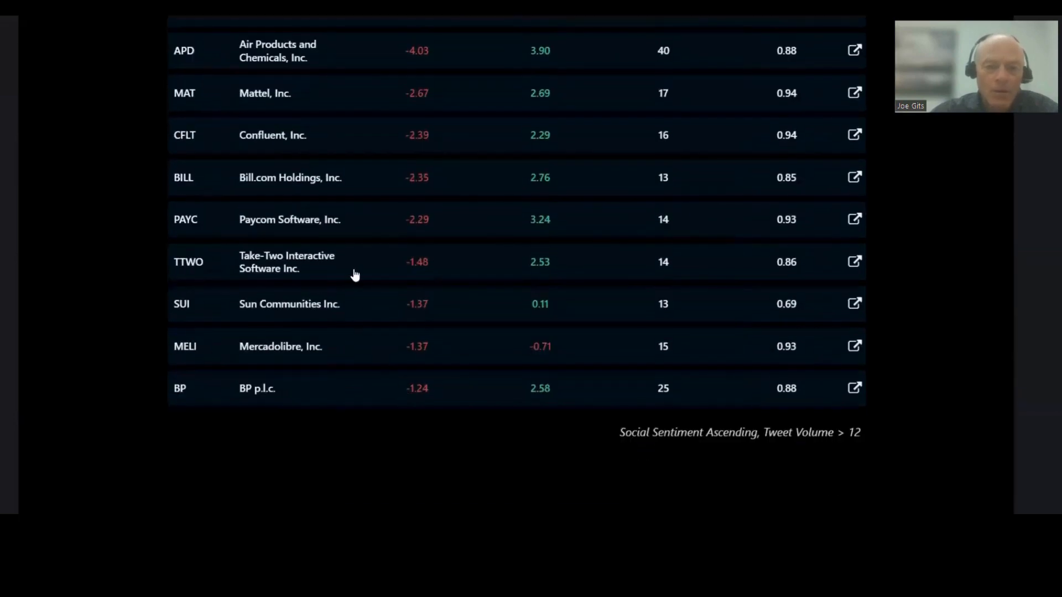
mouse_move(285, 285)
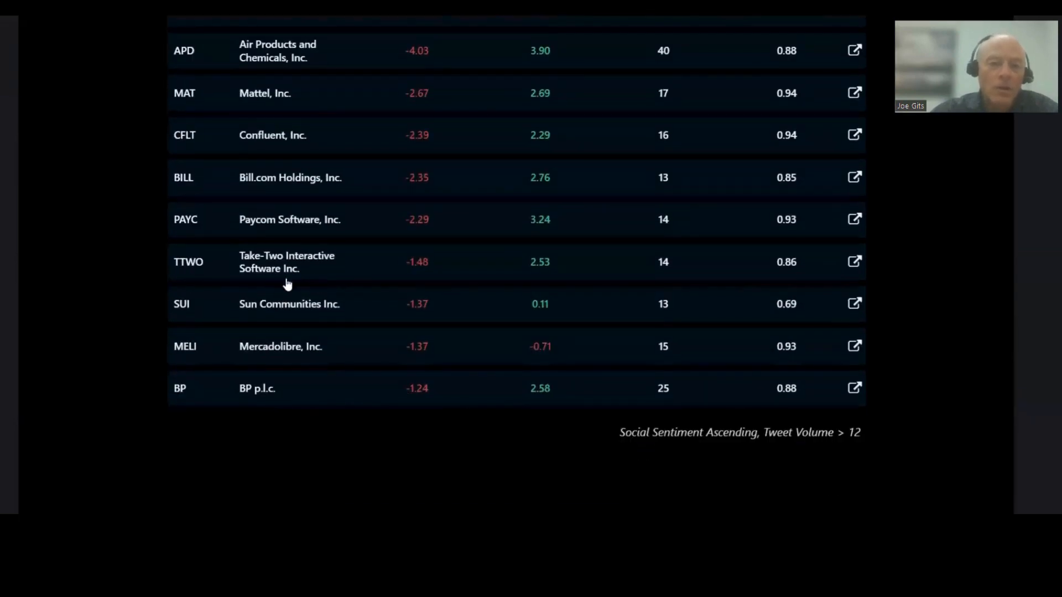
mouse_move(426, 304)
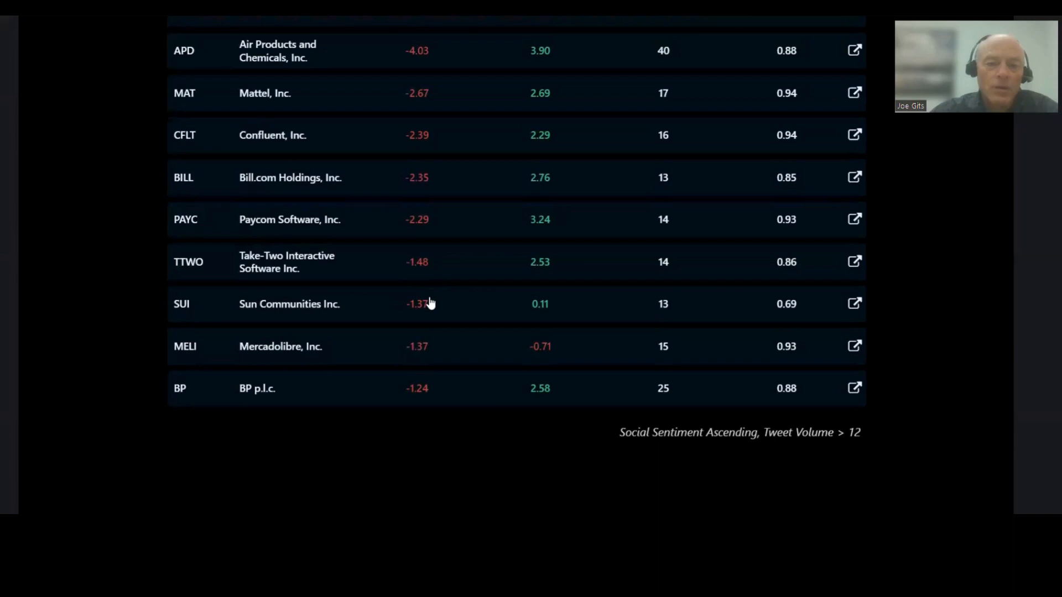
scroll(up, 3)
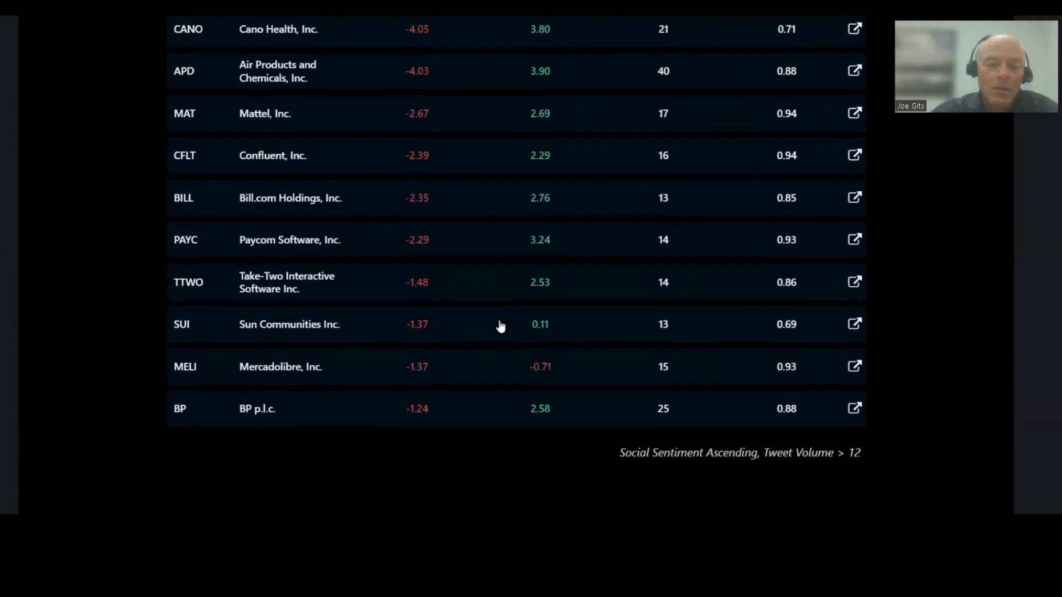
click(461, 97)
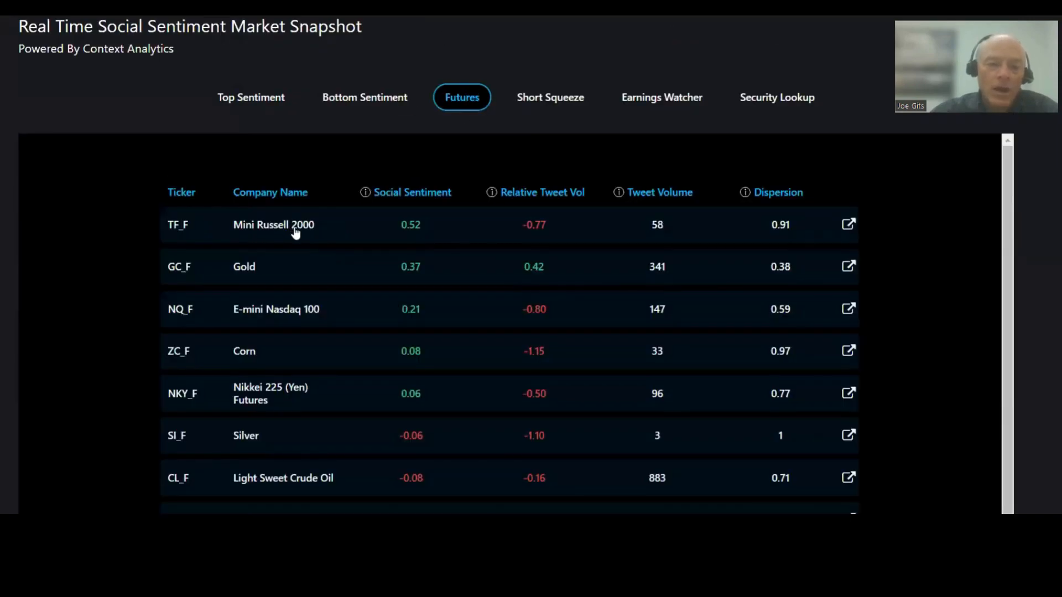
- View CalAmp Corp. (CAMP) sentiment details from the Short Squeeze list, then leave the page
click(550, 97)
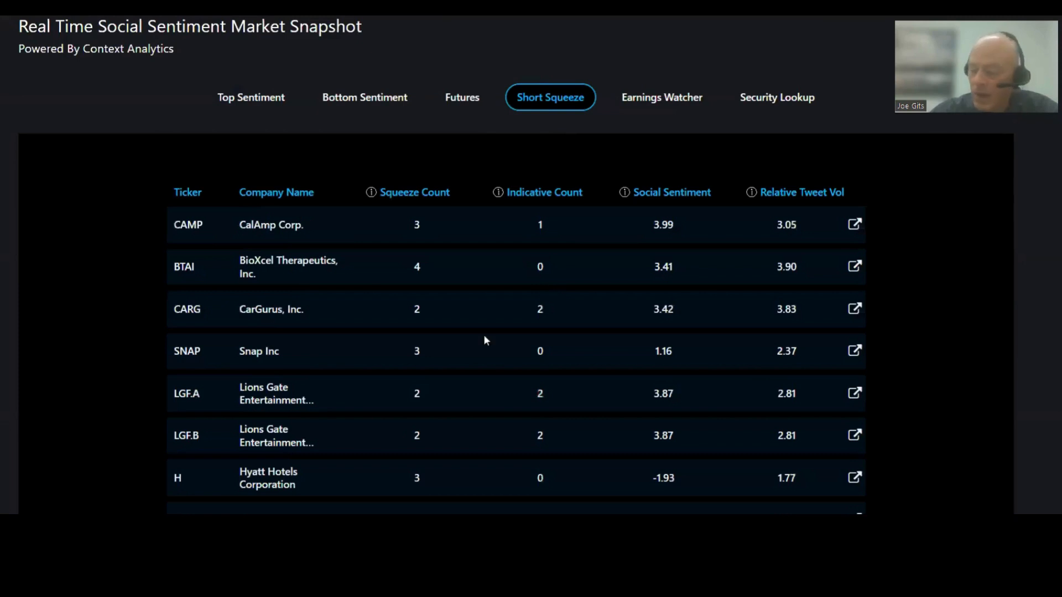
click(776, 96)
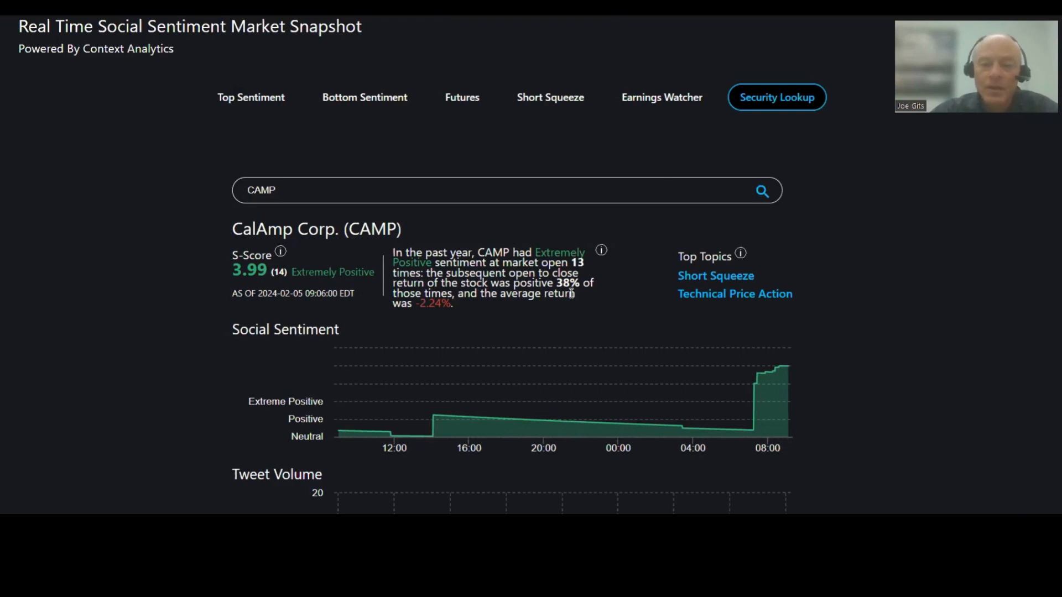
mouse_move(440, 327)
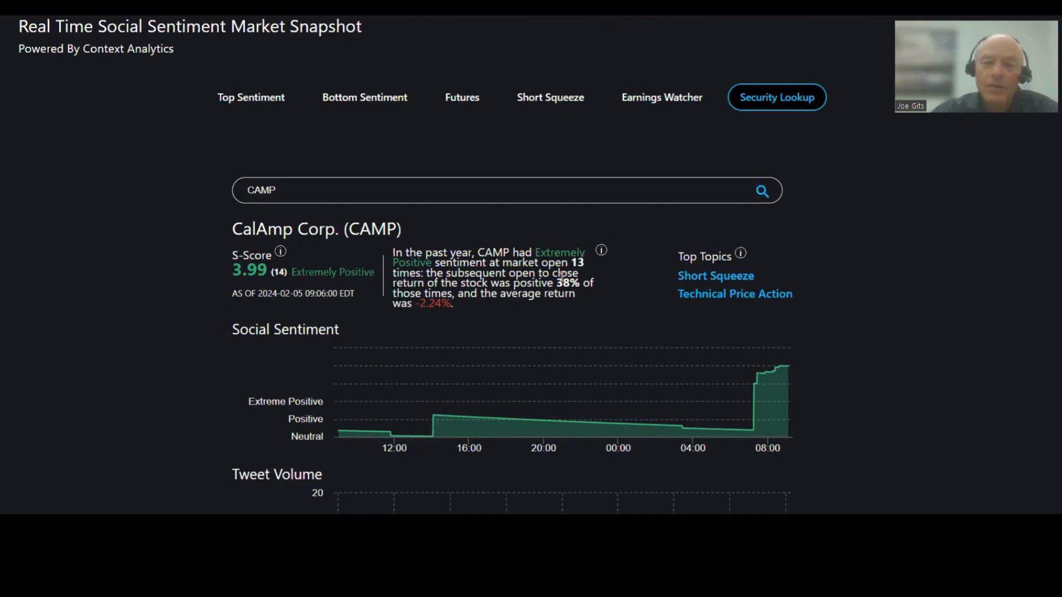
mouse_move(866, 297)
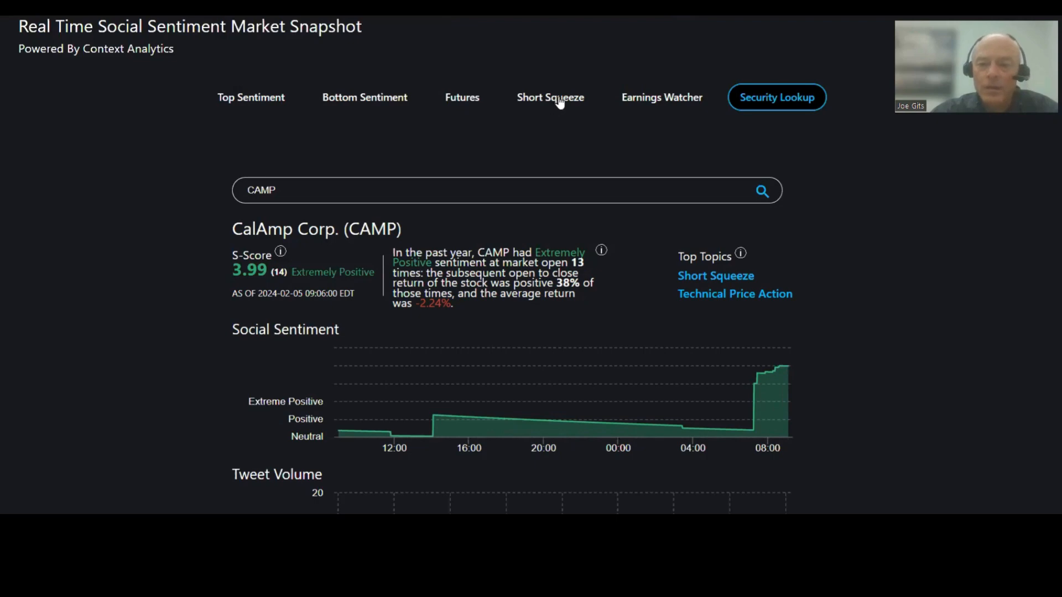
click(661, 97)
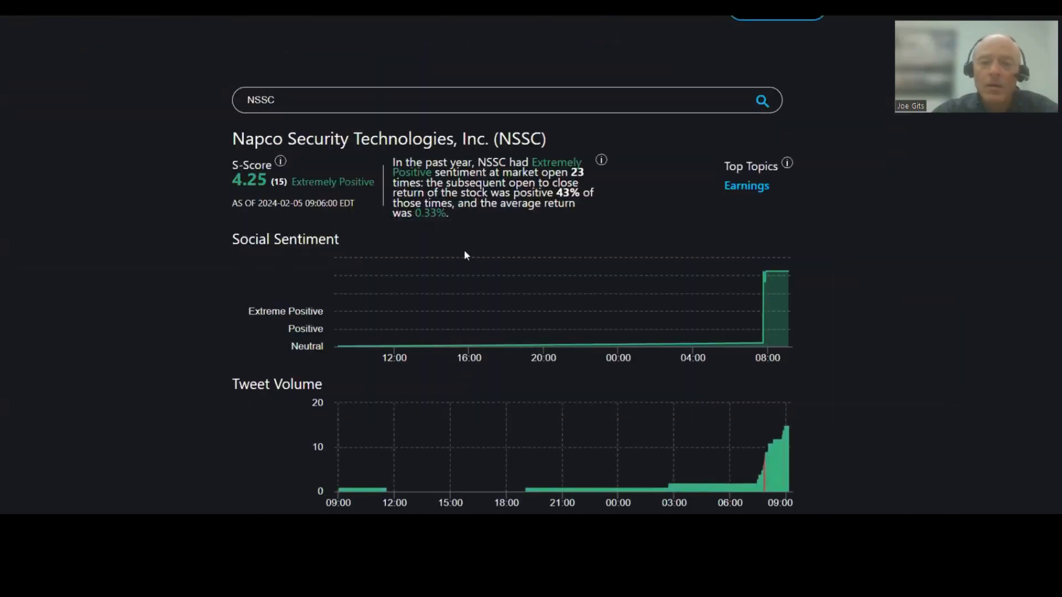
- Scroll the Napco Security Technologies (NSSC) sentiment page back to the top
scroll(up, 3)
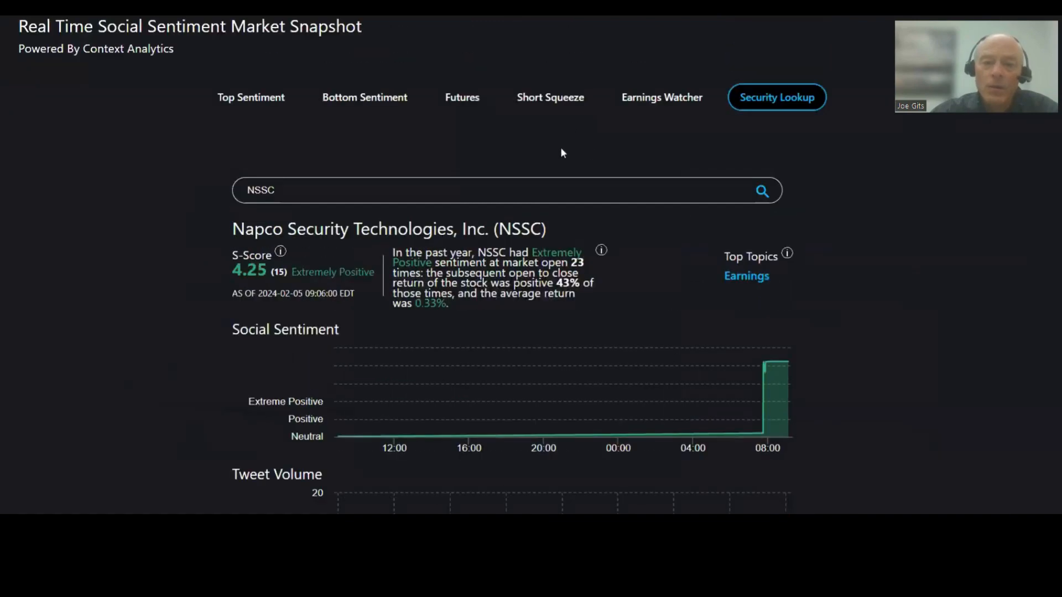
- Review the Earnings Watcher calendar and bring up Graham Corporation (GHM) sentiment details
click(550, 96)
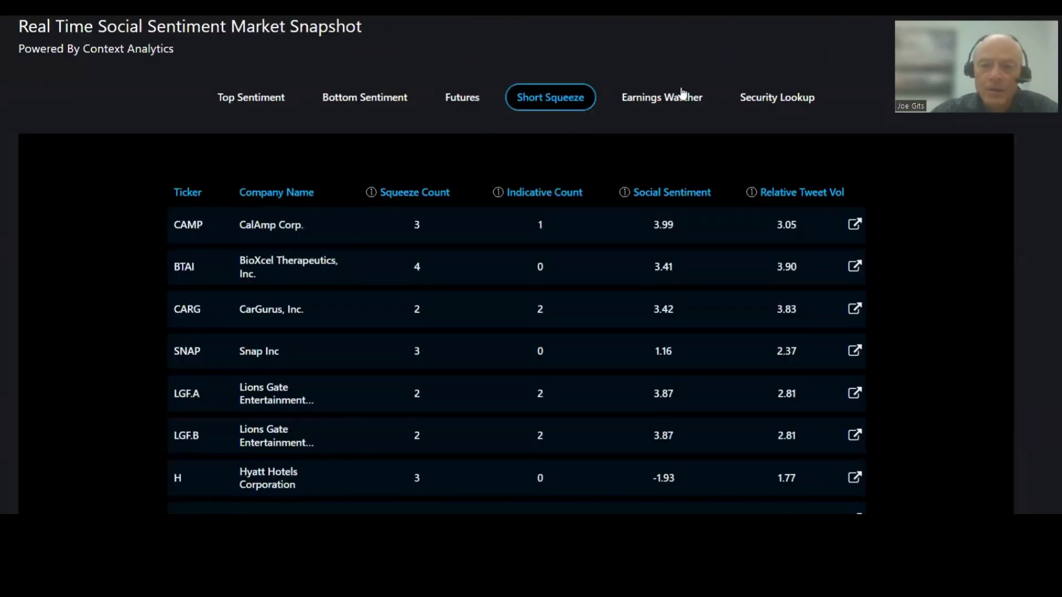
click(661, 97)
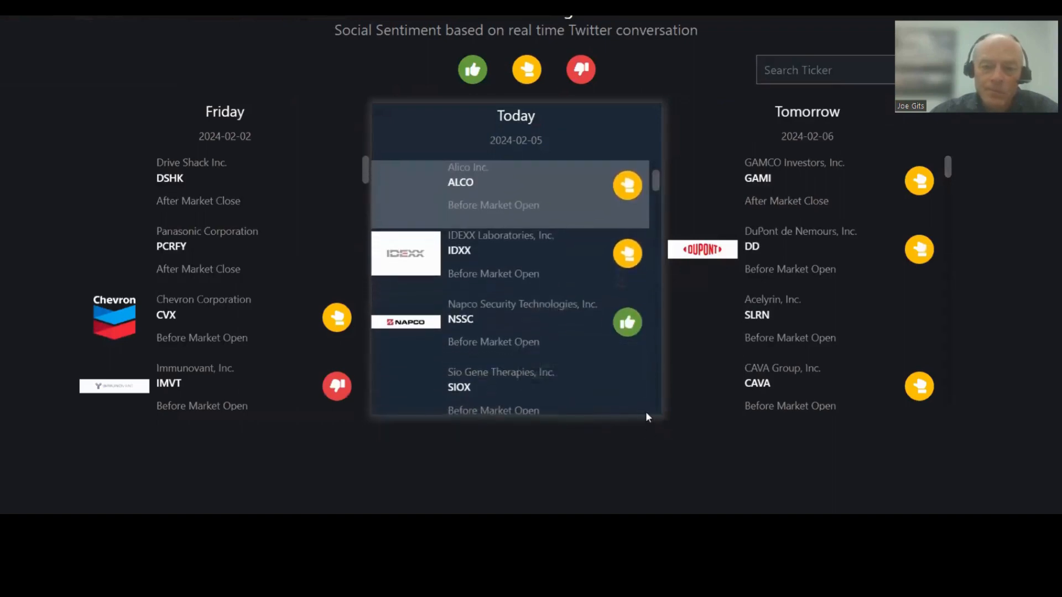
scroll(down, 3)
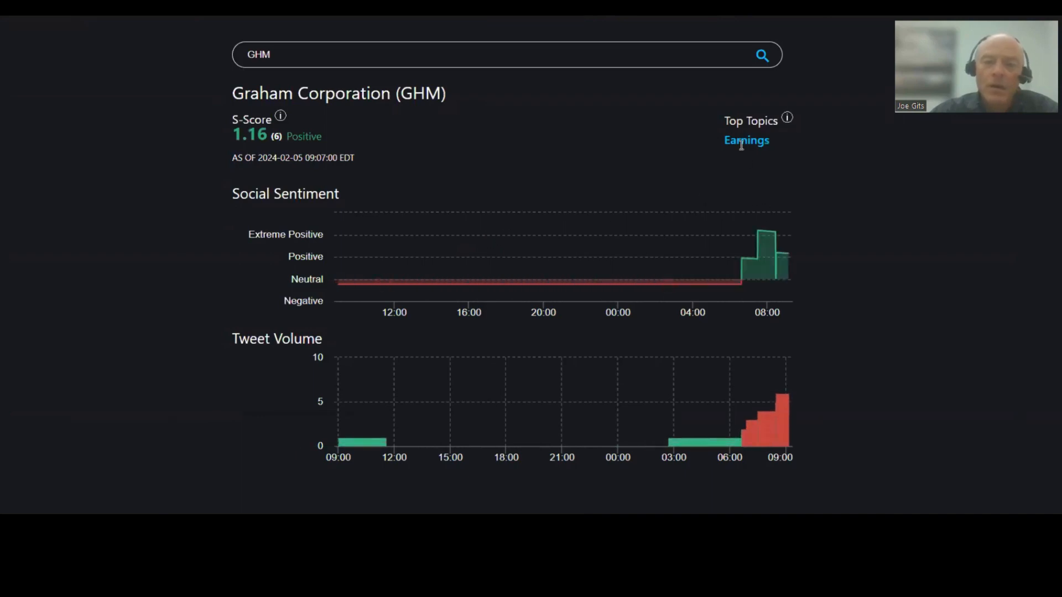
scroll(down, 3)
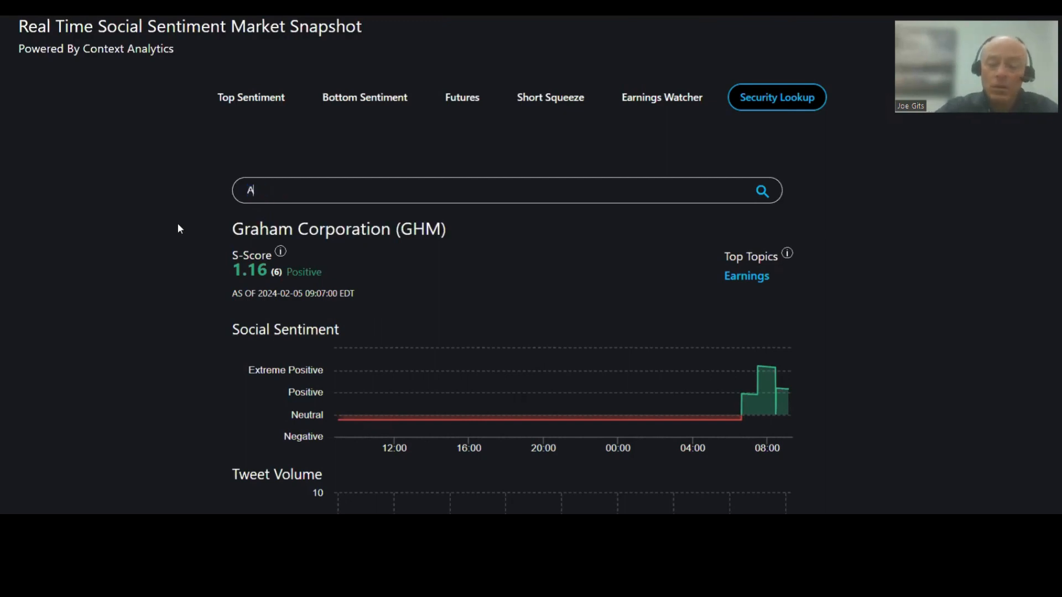
- Look up AAPL in Security Lookup, then TSLA to land on the Tesla, Inc. sentiment page
text(APL)
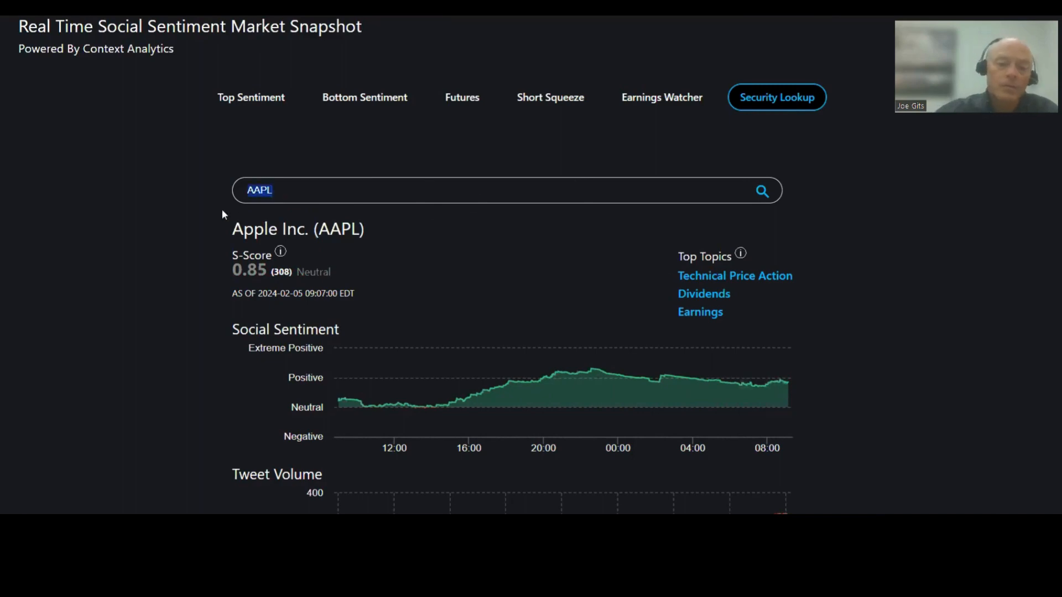
text(TSLA)
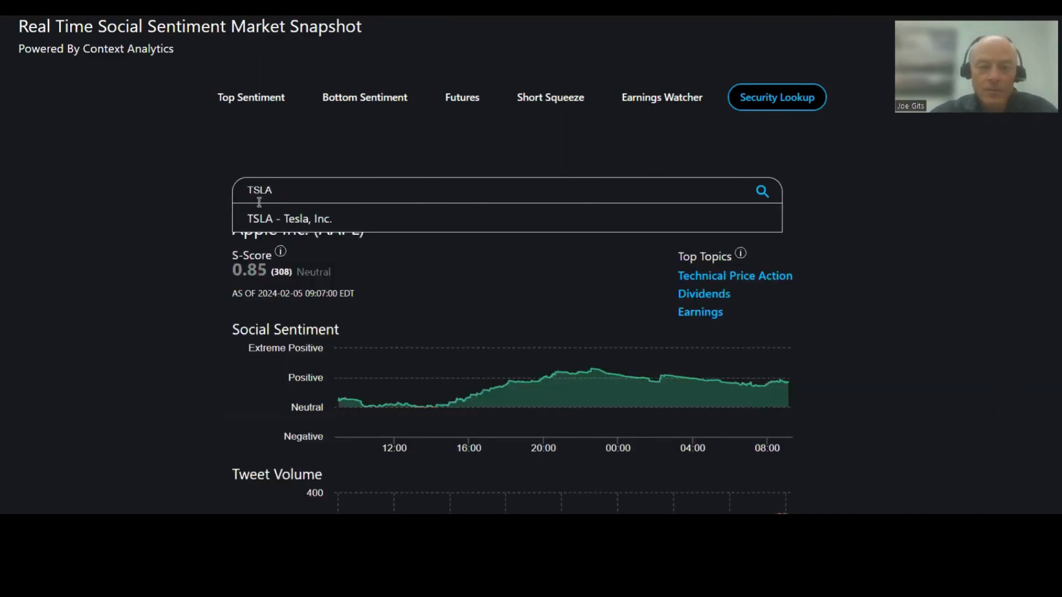
click(290, 218)
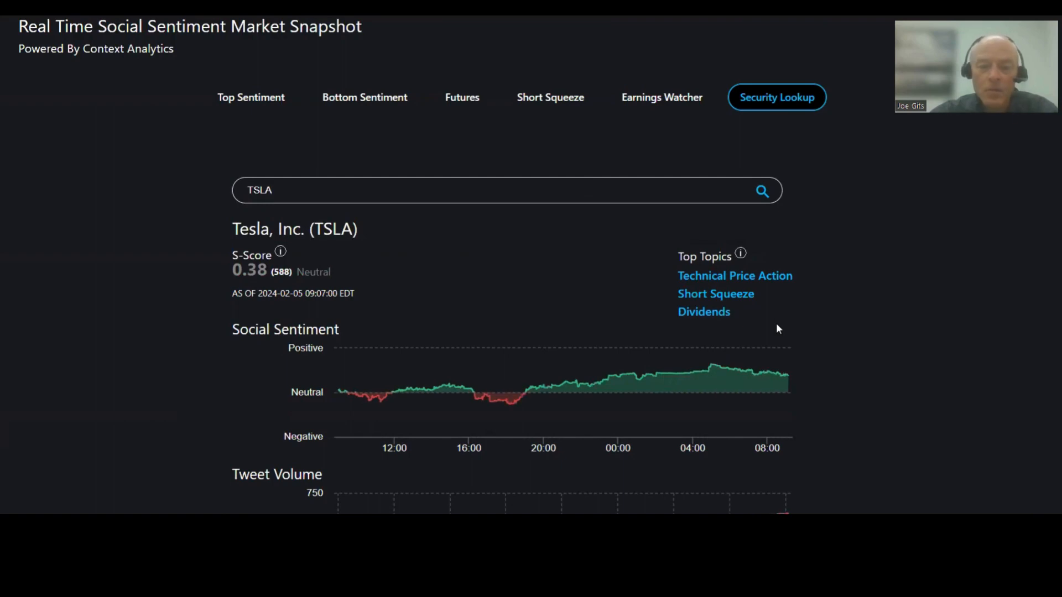
mouse_move(785, 374)
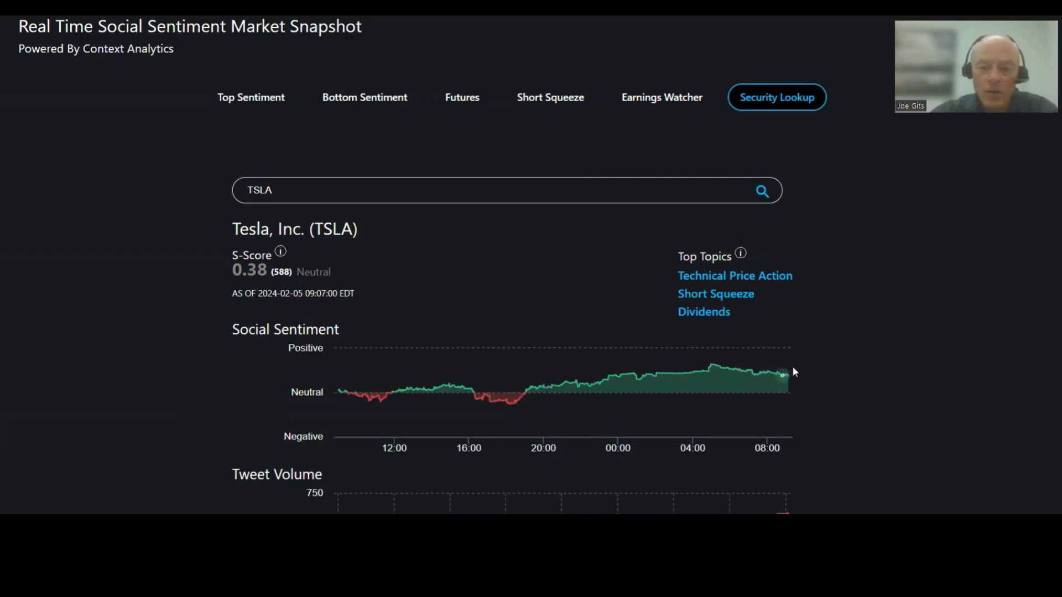